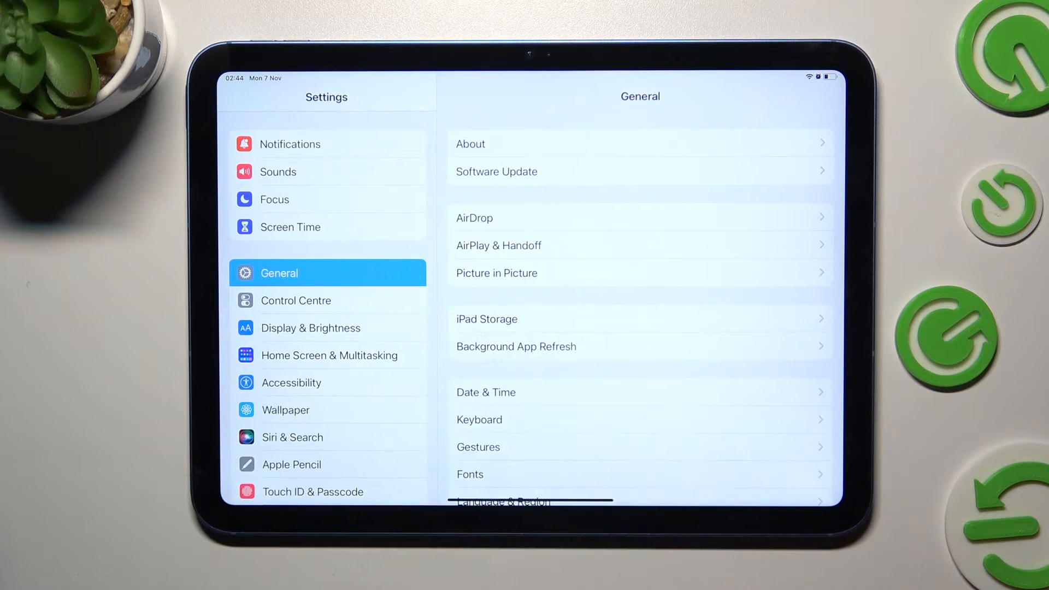
- In Keyboards settings, turn Auto-Correction off and then switch it back on
scroll(down, 3)
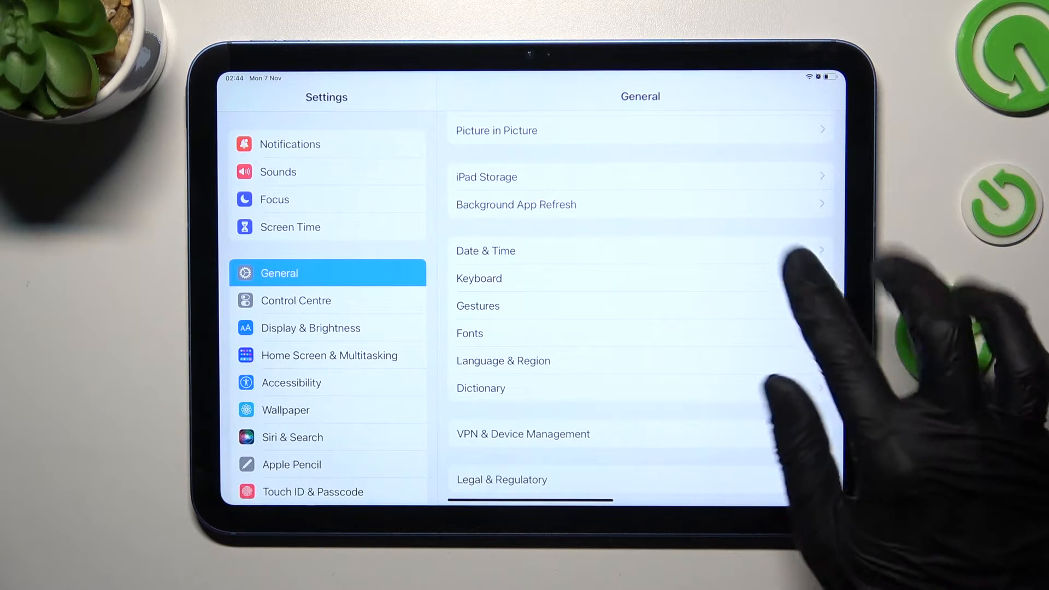
click(478, 279)
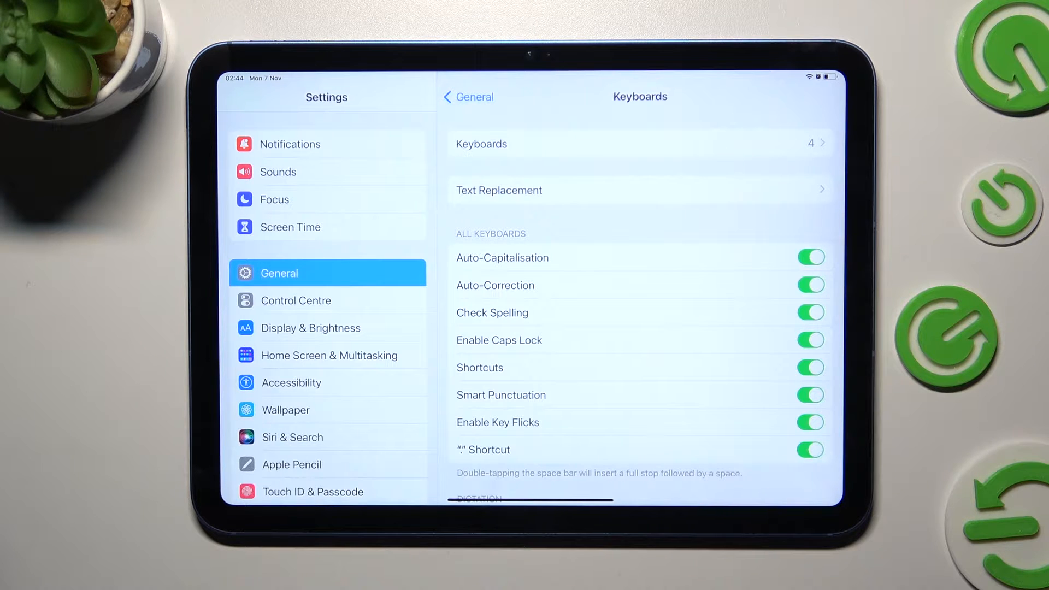
click(810, 285)
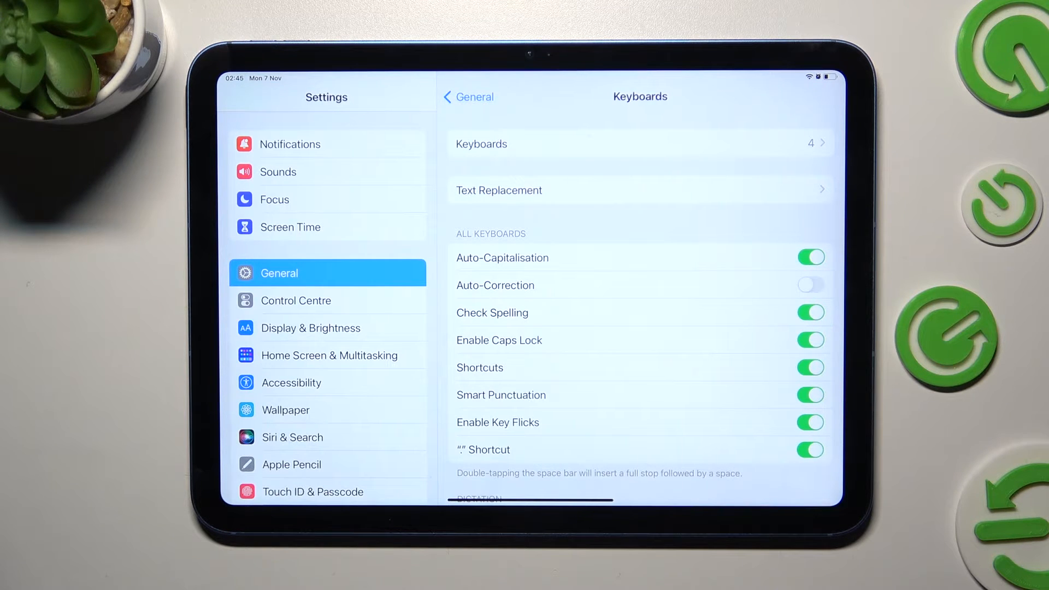
click(810, 285)
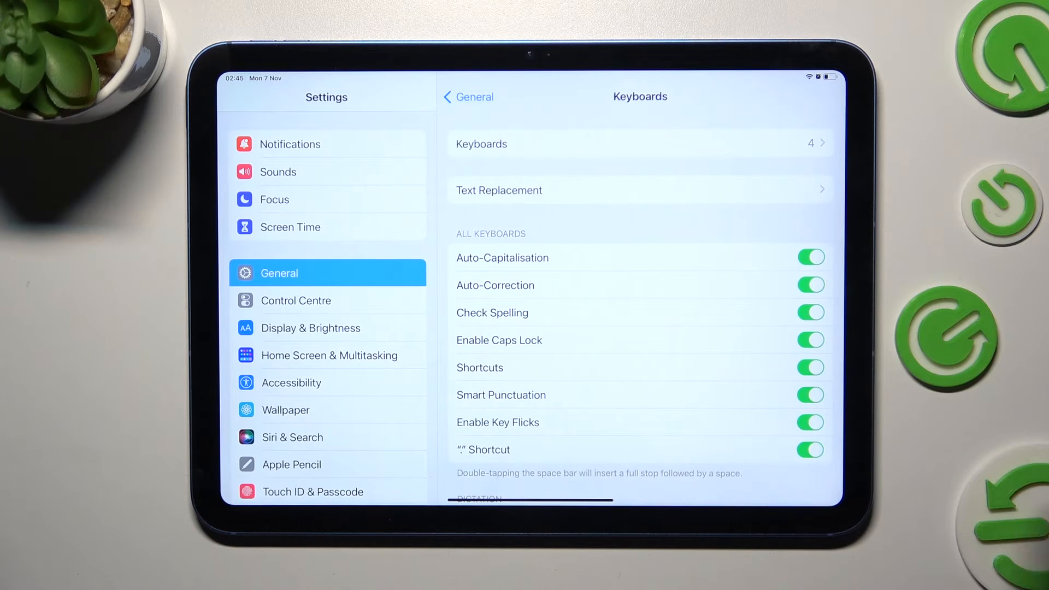